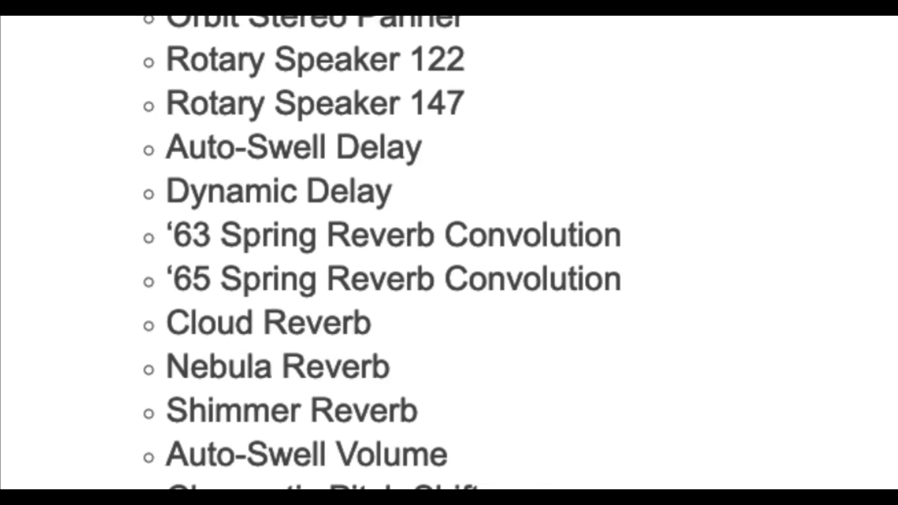
# Step: Download the Tone Master Pro Firmware v1.1.100 image to the Downloads folder from the support page
pyautogui.scroll(-3)
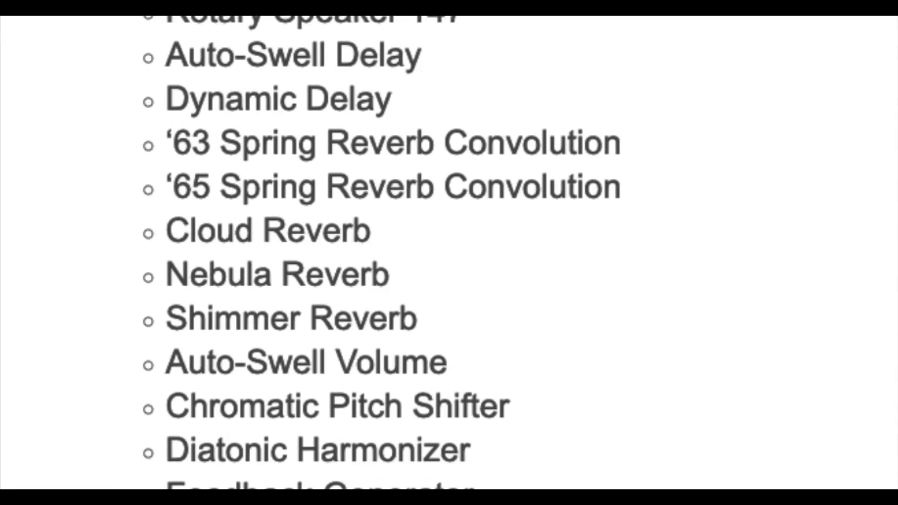
pyautogui.scroll(-3)
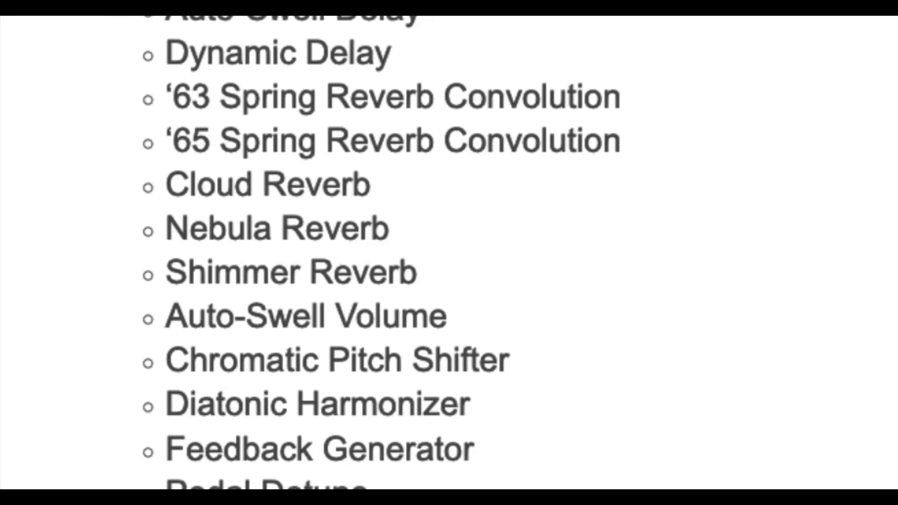
pyautogui.scroll(-3)
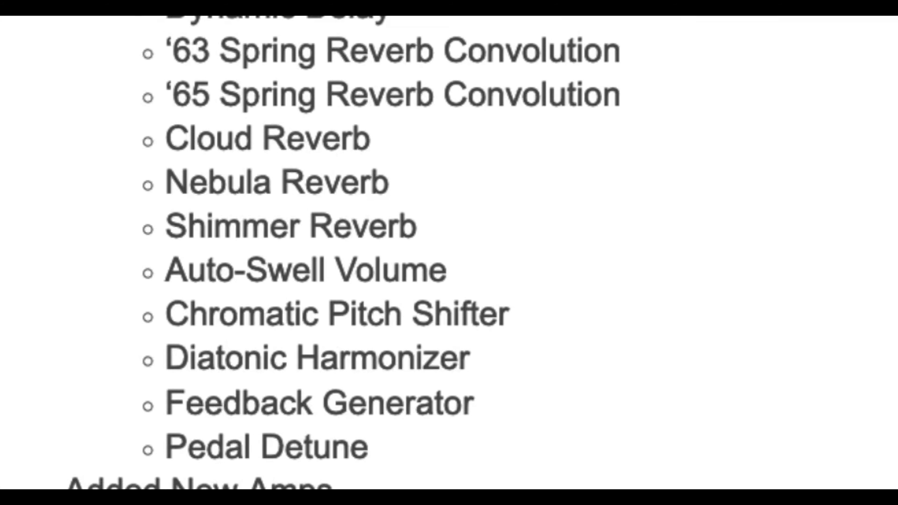
pyautogui.scroll(-3)
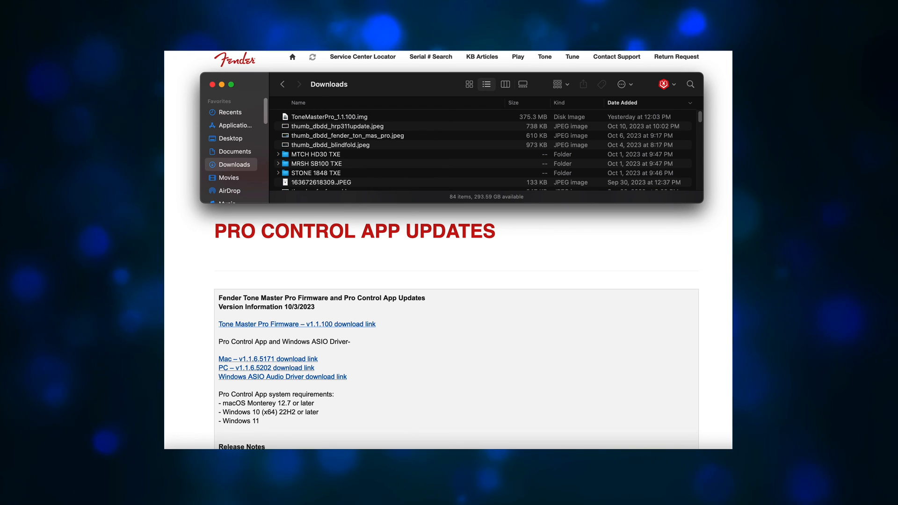
pyautogui.click(211, 84)
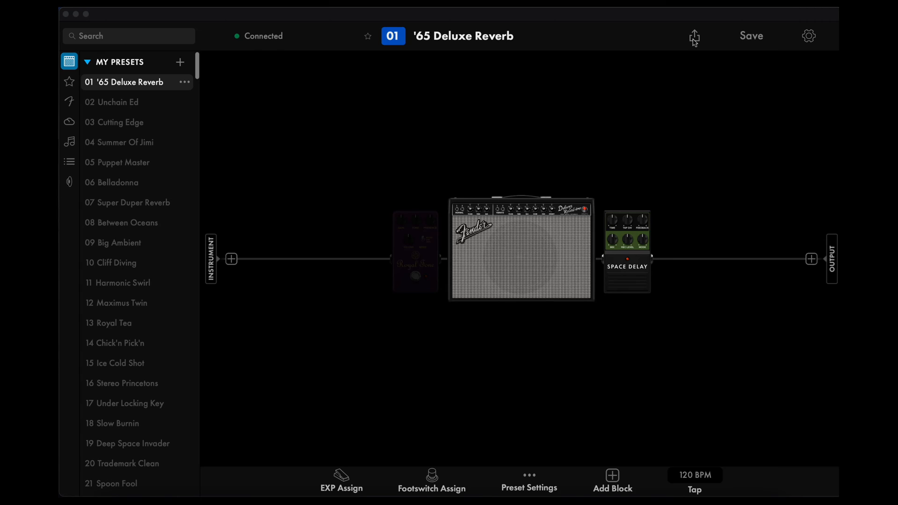
pyautogui.click(693, 36)
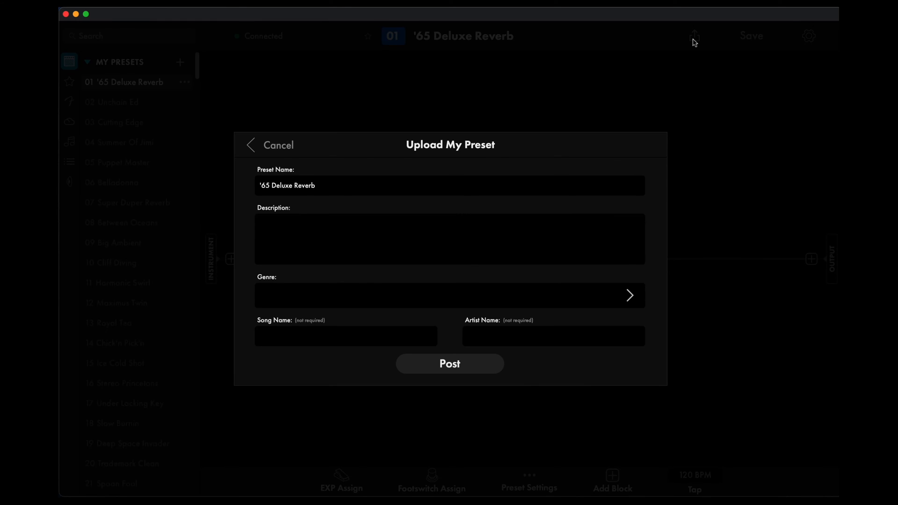
pyautogui.moveTo(444, 371)
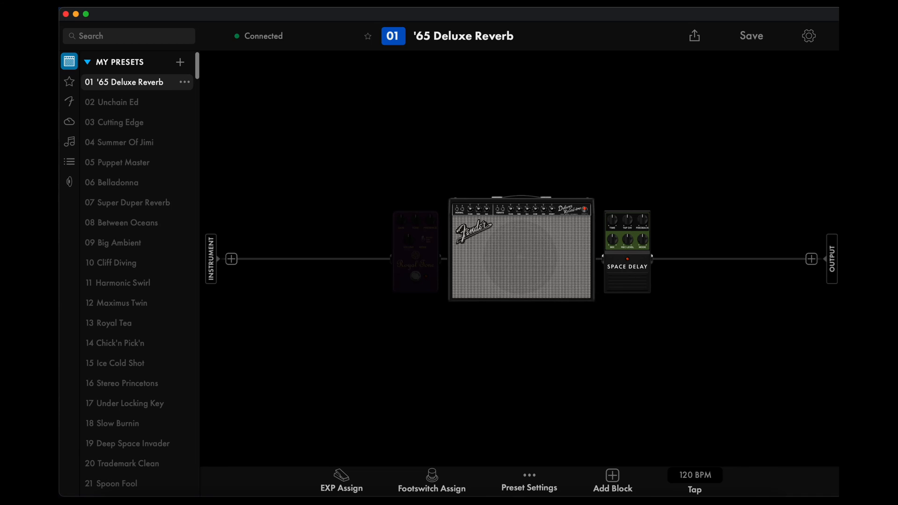
# Step: From the settings gear Preferences, start Backup Presets & Settings to Cloud with the prefilled file name
pyautogui.click(809, 35)
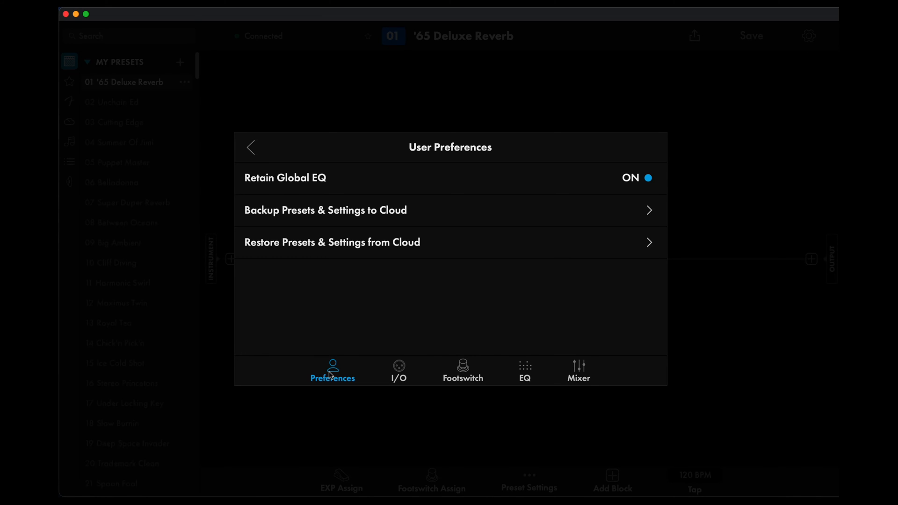
pyautogui.moveTo(316, 216)
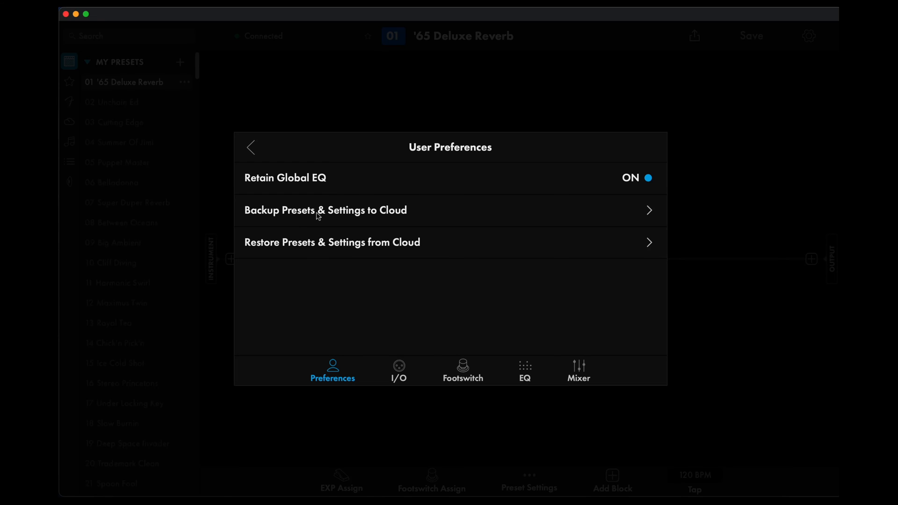
pyautogui.click(326, 210)
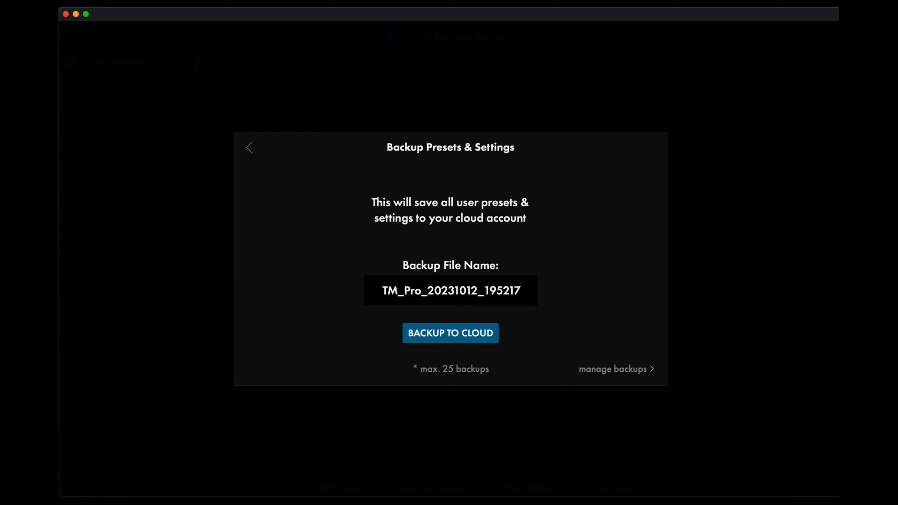